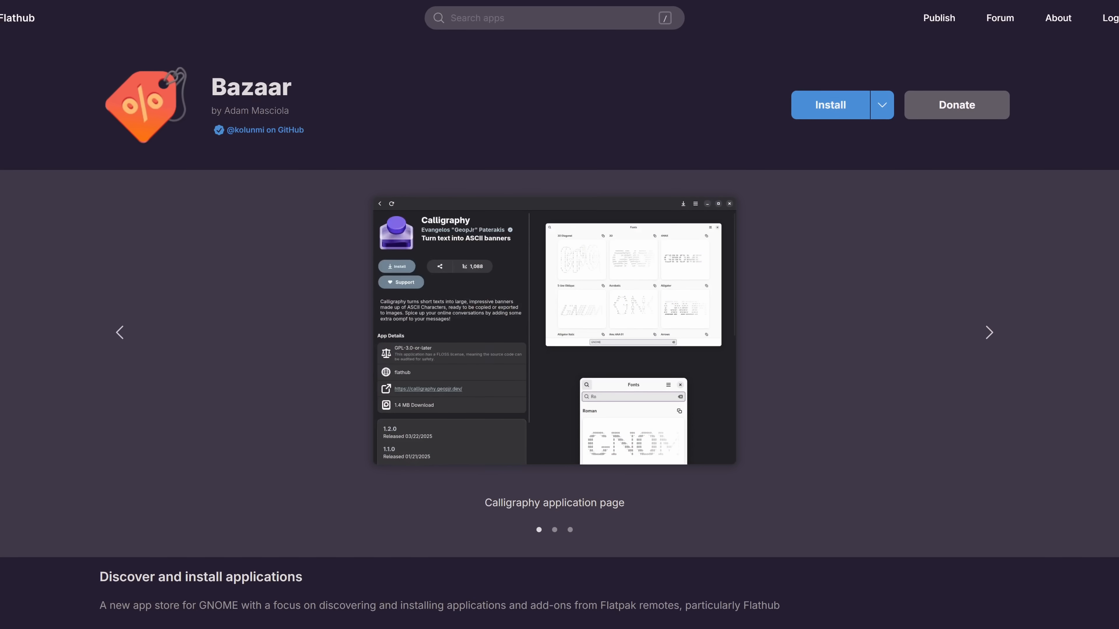
Scroll through the Flathub Bazaar listing and the project site's Curated tab screenshot.
{"action": "scroll", "scroll_direction": "down", "scroll_amount": 3}
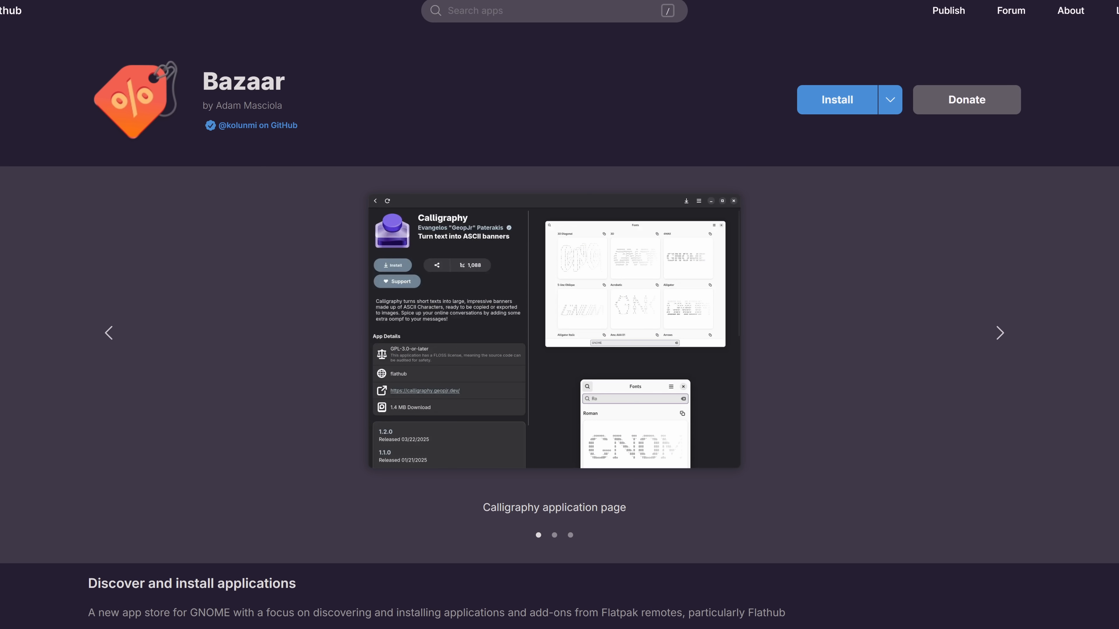
{"action": "scroll", "scroll_direction": "down", "scroll_amount": 3}
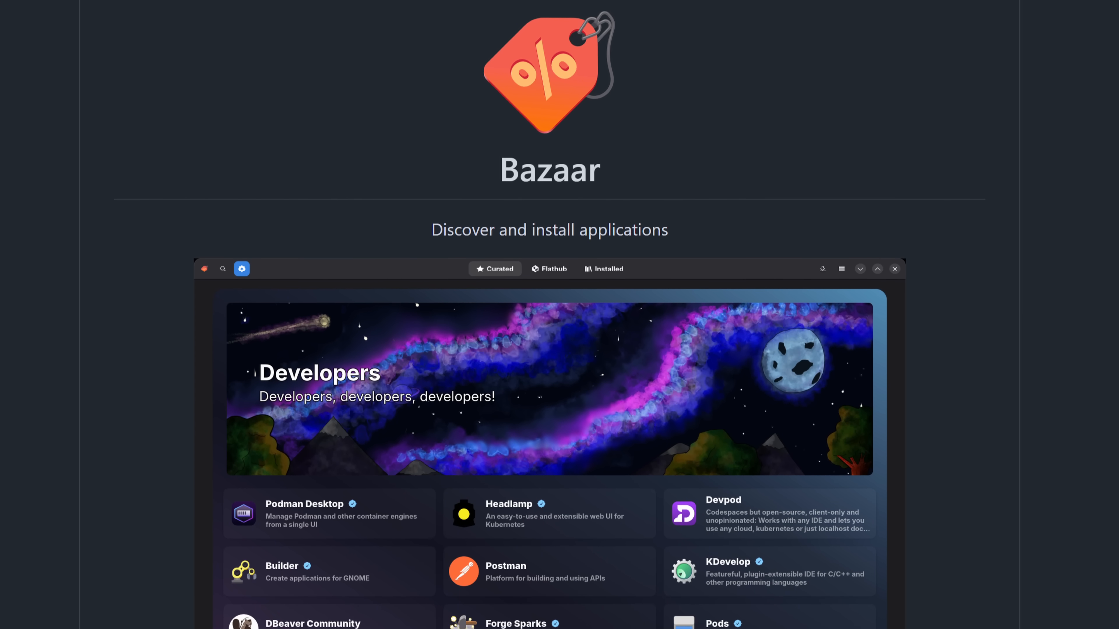
{"action": "scroll", "scroll_direction": "down", "scroll_amount": 3}
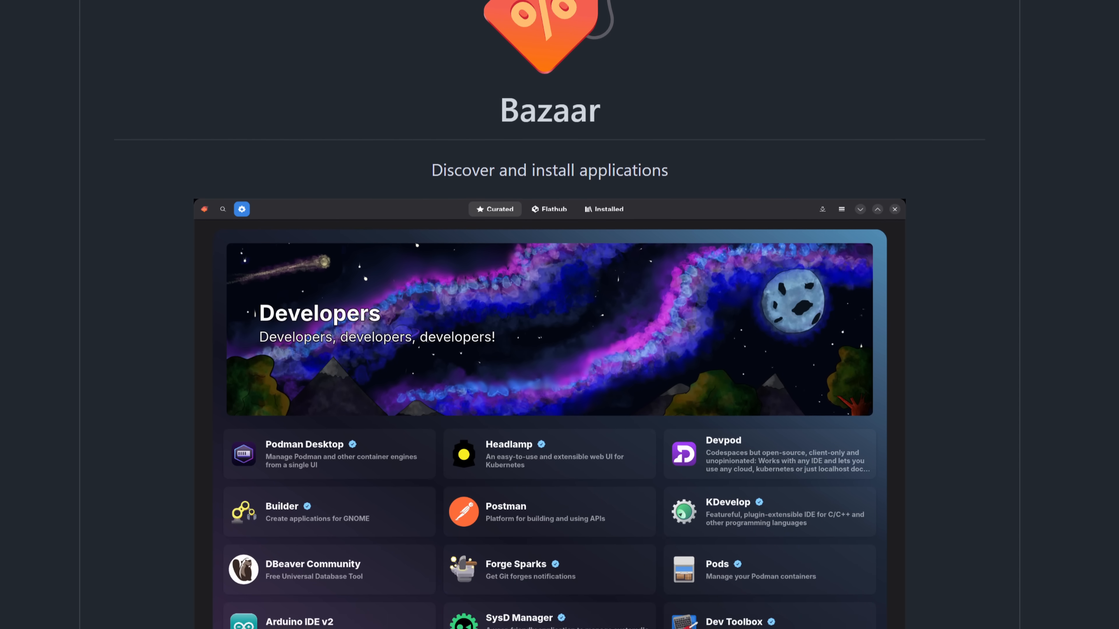
{"action": "scroll", "scroll_direction": "down", "scroll_amount": 3}
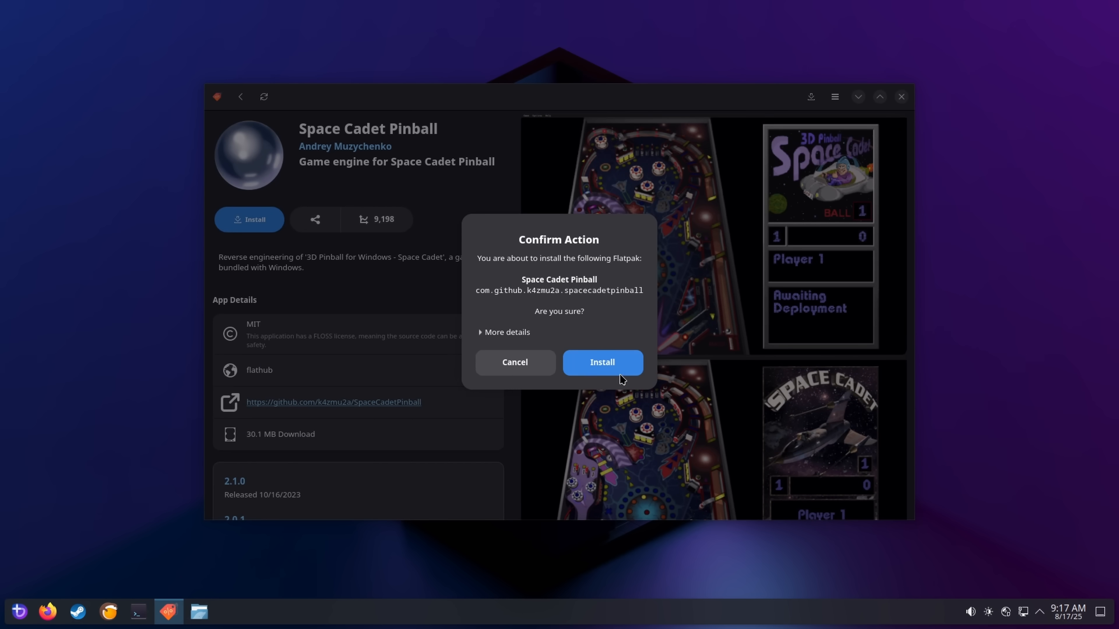
Confirm the Space Cadet Pinball install, then move to the Heroic Games Launcher page.
{"action": "left_click", "coordinate": [601, 362]}
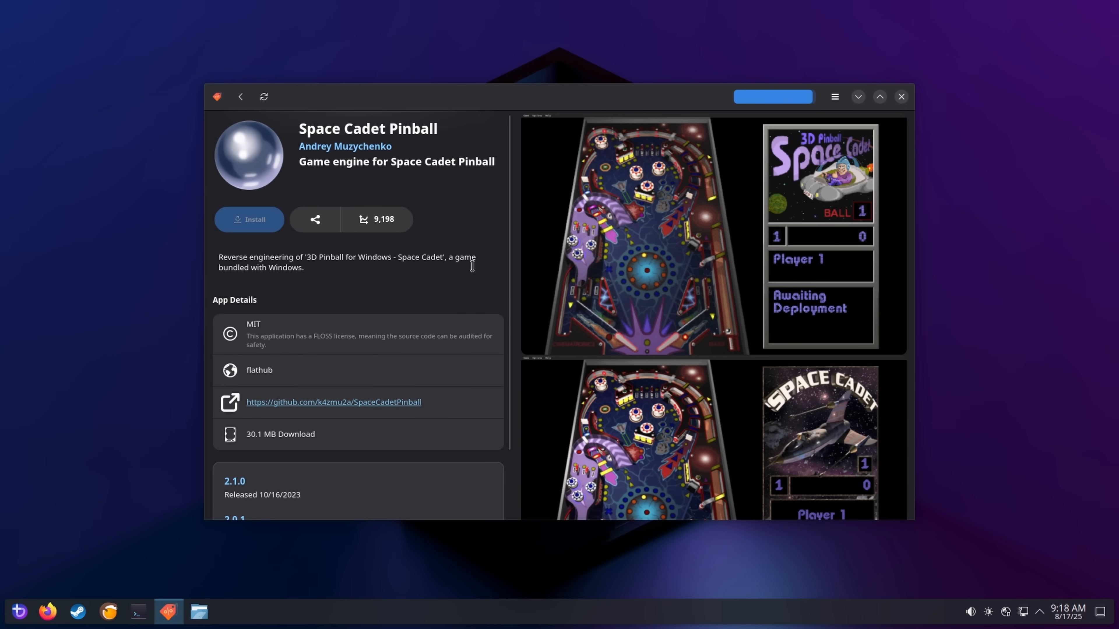
{"action": "mouse_move", "coordinate": [356, 354]}
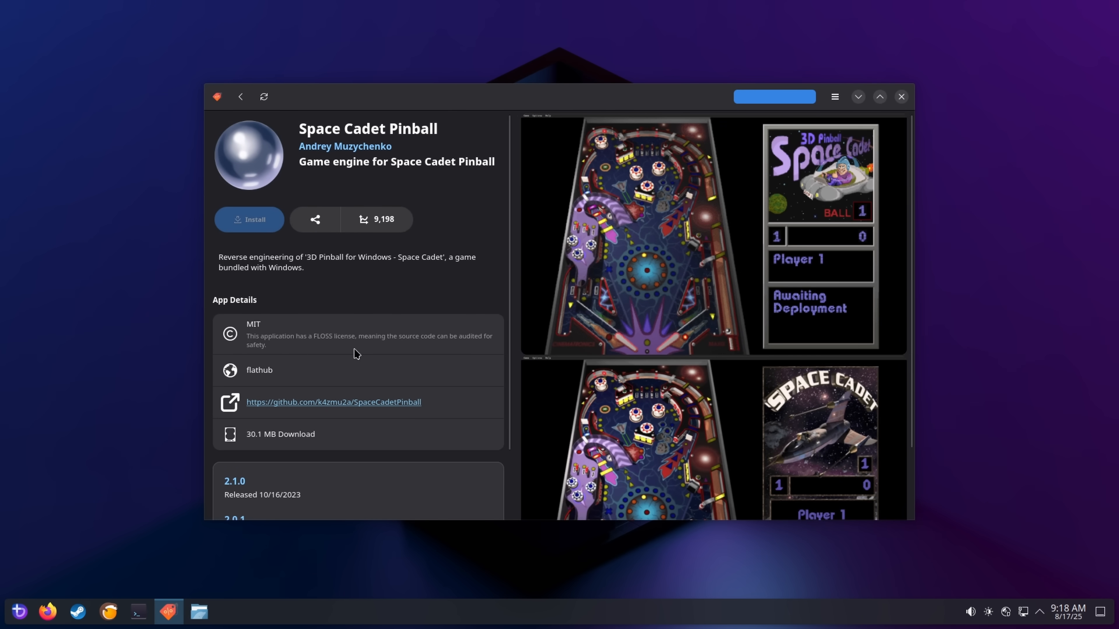
{"action": "left_click", "coordinate": [241, 96]}
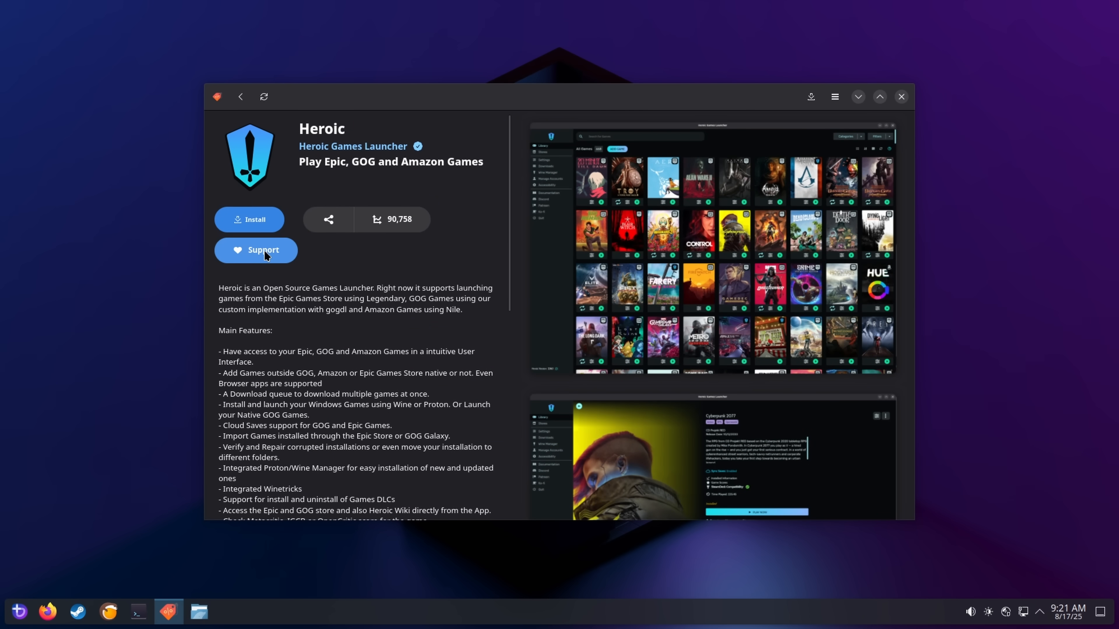
{"action": "left_click", "coordinate": [255, 250]}
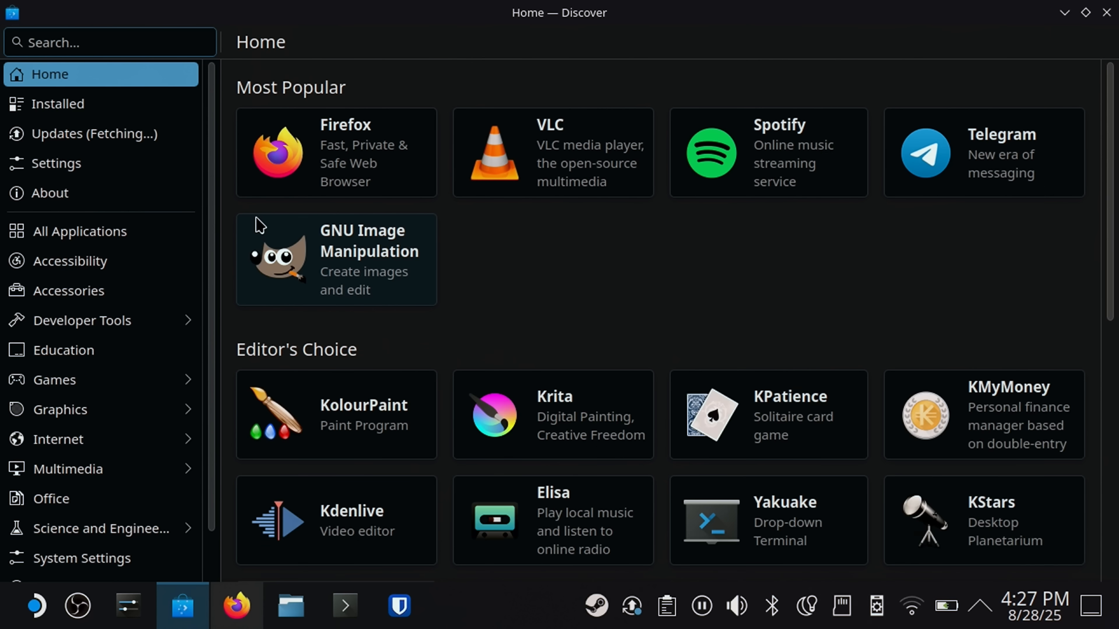
Search Discover for 'bazaar', find nothing, and scroll the resulting listing.
{"action": "type", "text": "bazaar"}
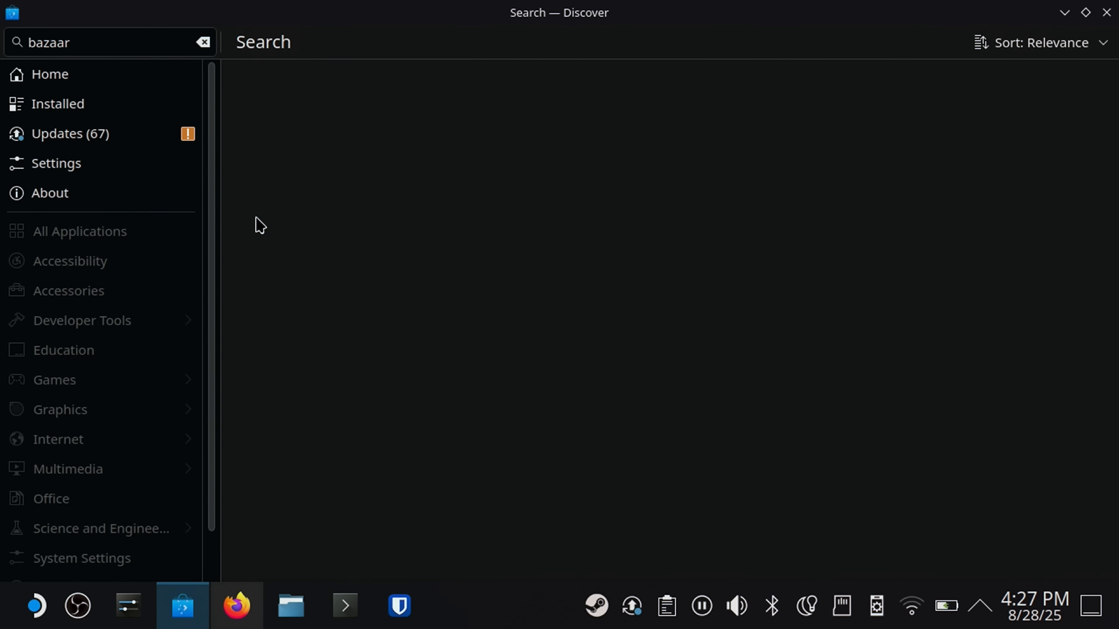
{"action": "key", "text": "Return"}
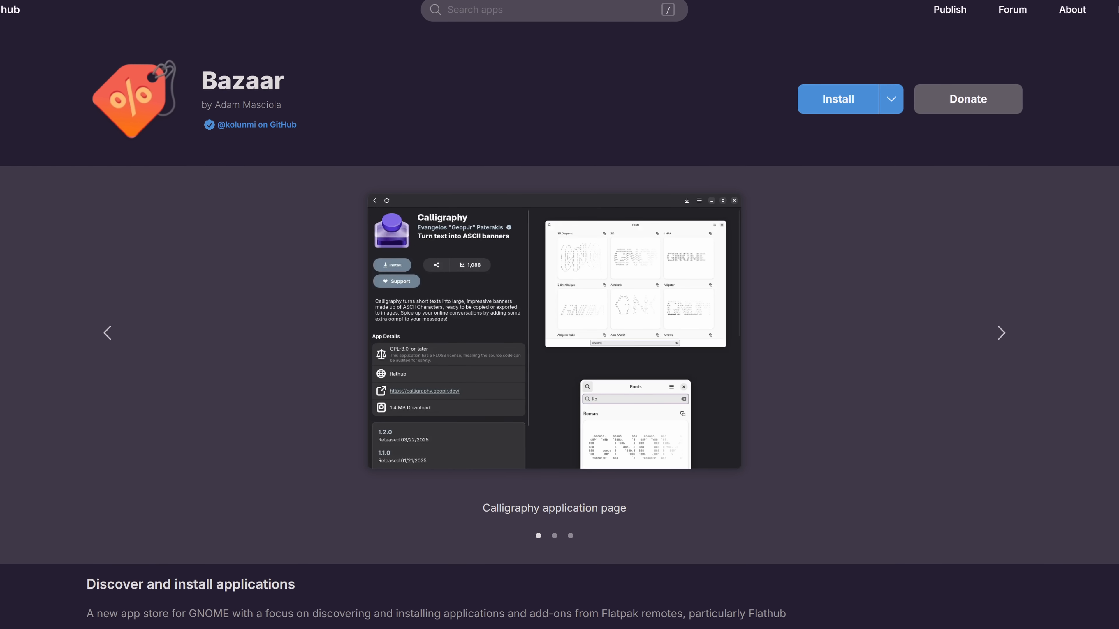
{"action": "scroll", "scroll_direction": "down", "scroll_amount": 3}
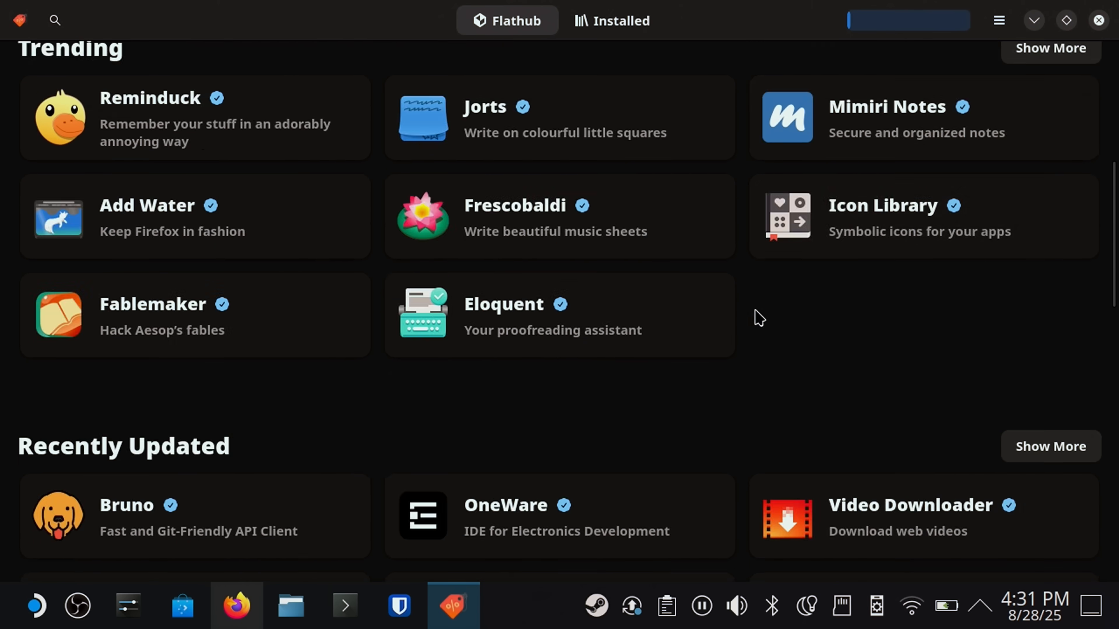
Scroll Bazaar's Flathub tab down to the Popular apps with Firefox, Chrome and Discord.
{"action": "scroll", "scroll_direction": "down", "scroll_amount": 3}
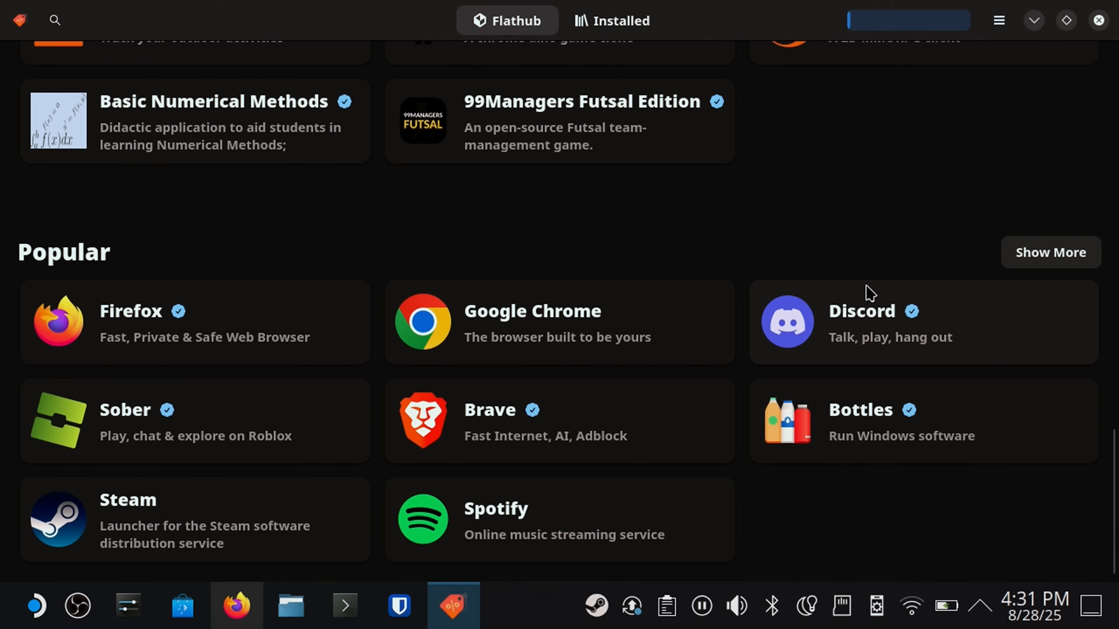
{"action": "left_click", "coordinate": [860, 321]}
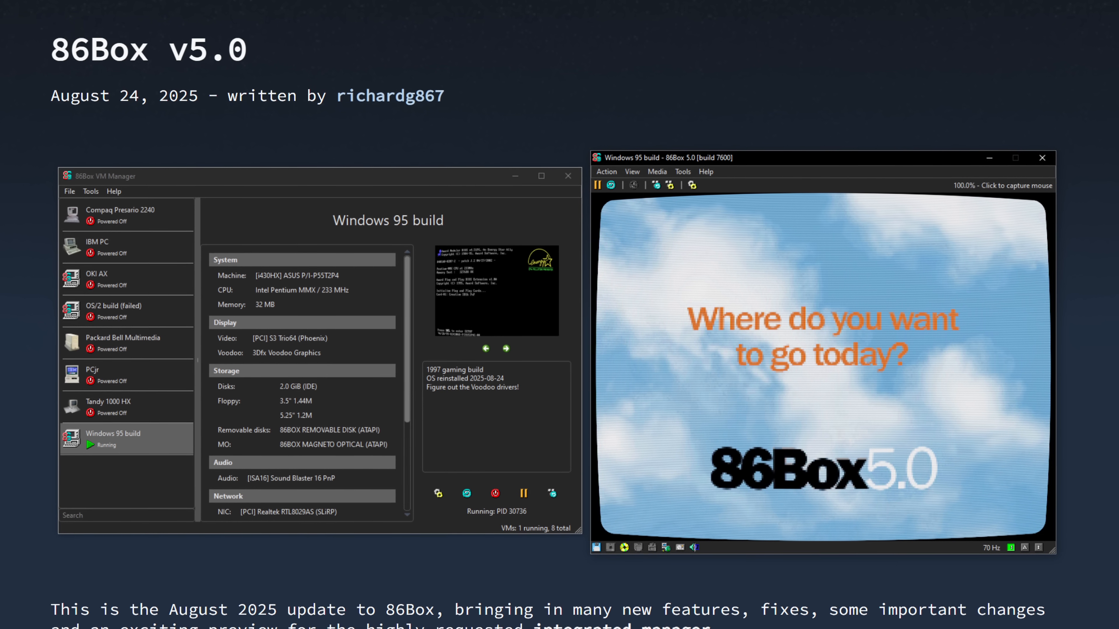
{"action": "scroll", "scroll_direction": "down", "scroll_amount": 3}
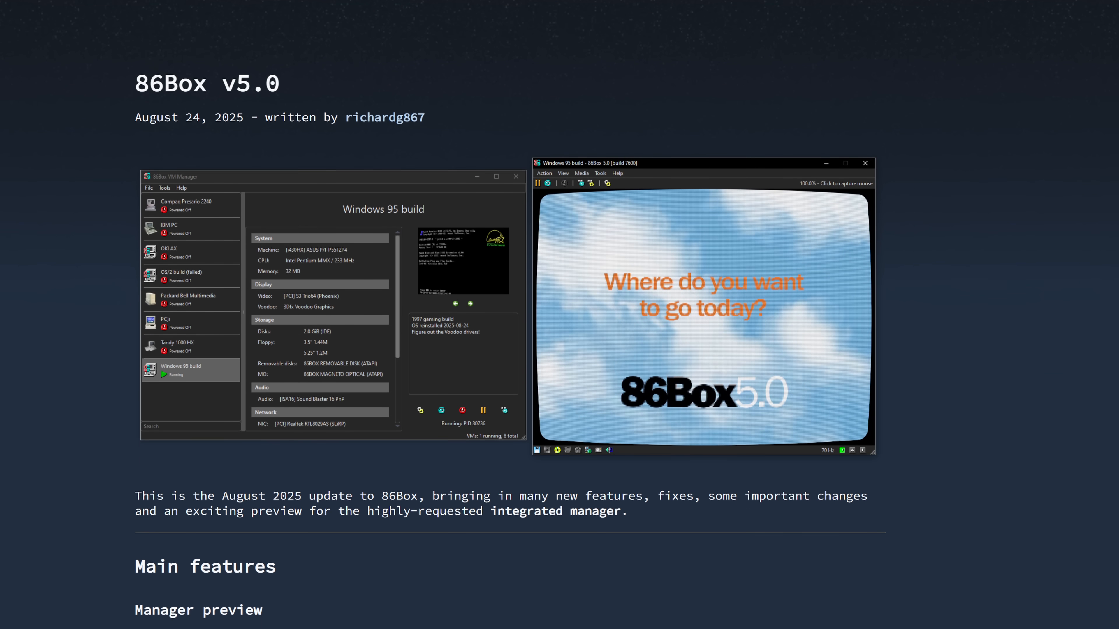
{"action": "scroll", "scroll_direction": "down", "scroll_amount": 3}
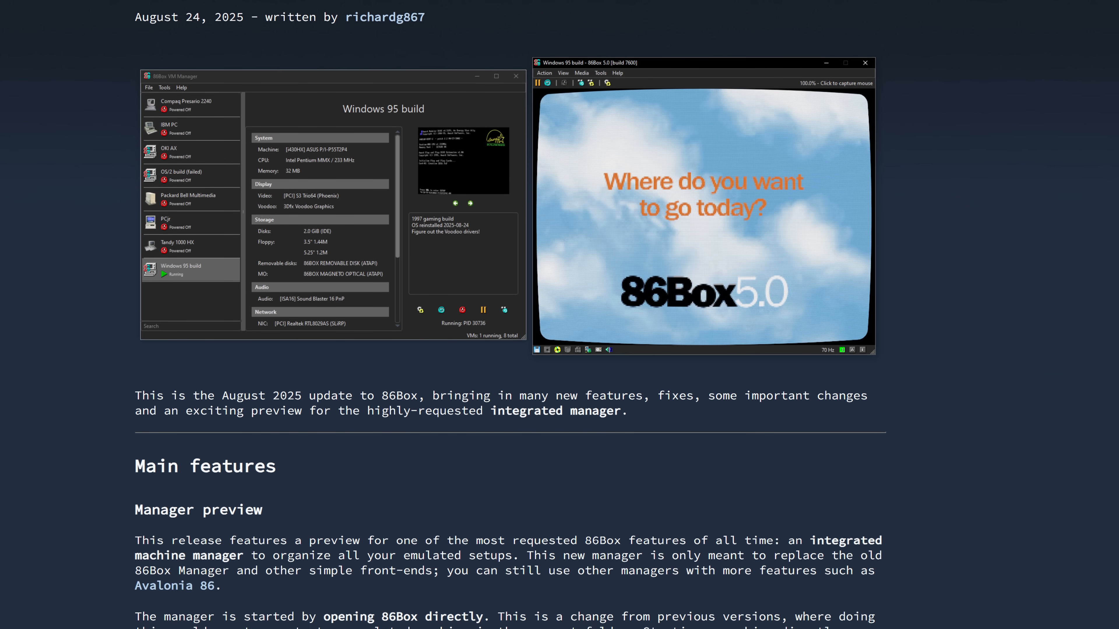
{"action": "scroll", "scroll_direction": "down", "scroll_amount": 3}
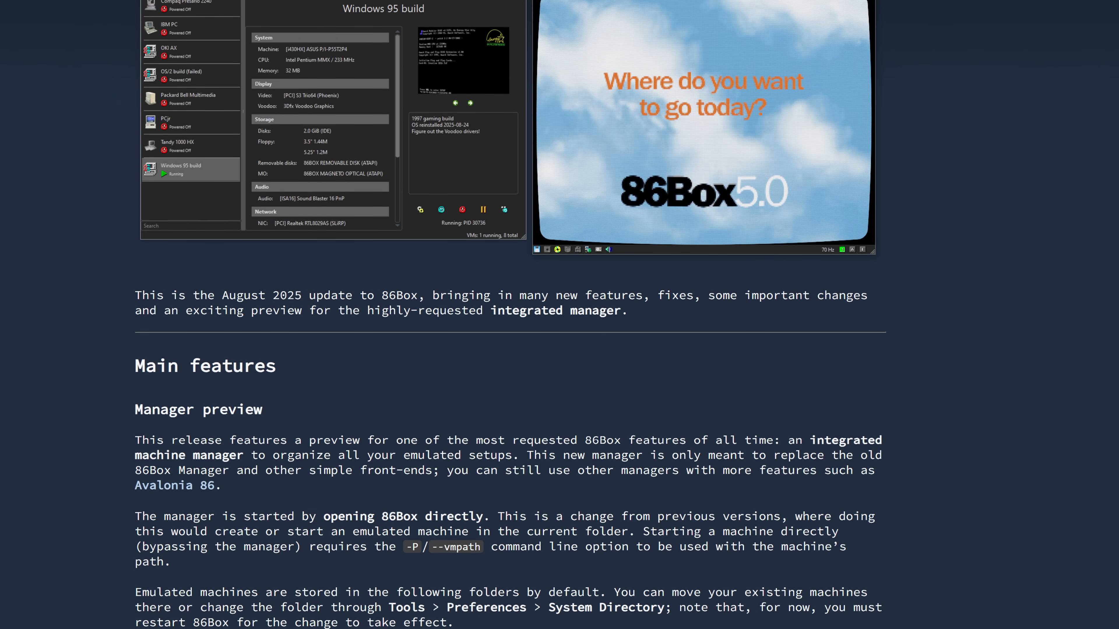
{"action": "scroll", "scroll_direction": "down", "scroll_amount": 3}
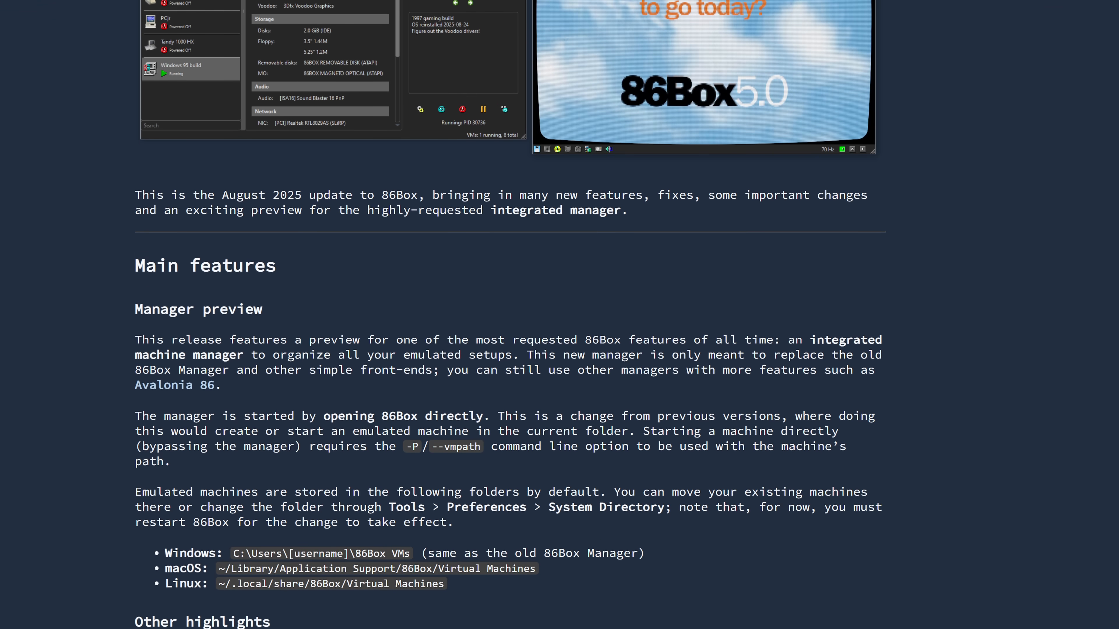
{"action": "scroll", "scroll_direction": "down", "scroll_amount": 3}
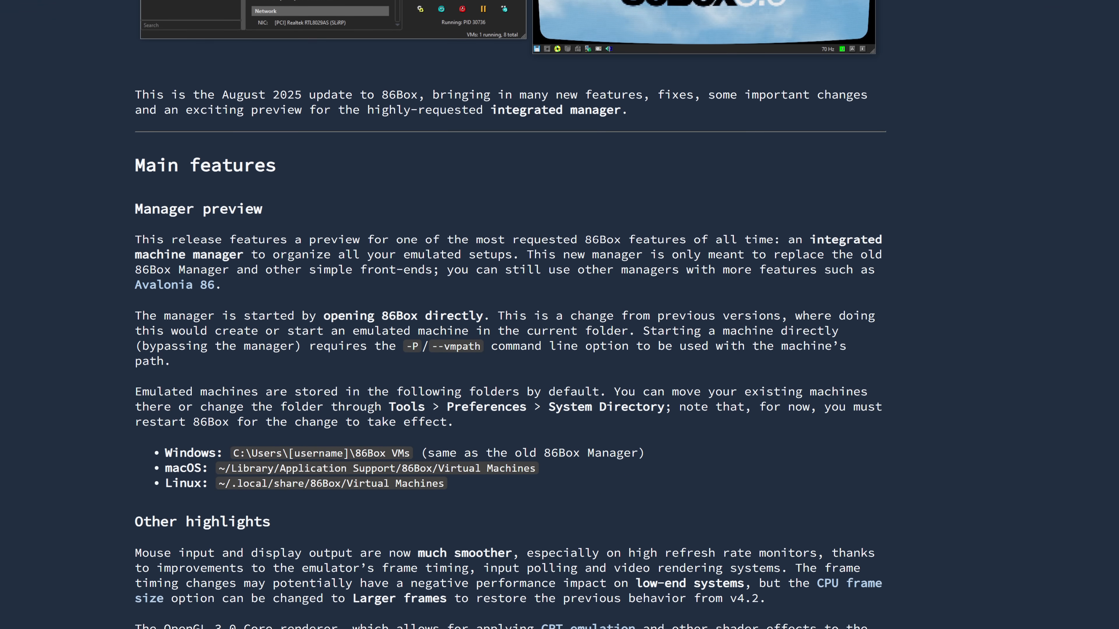
{"action": "scroll", "scroll_direction": "down", "scroll_amount": 3}
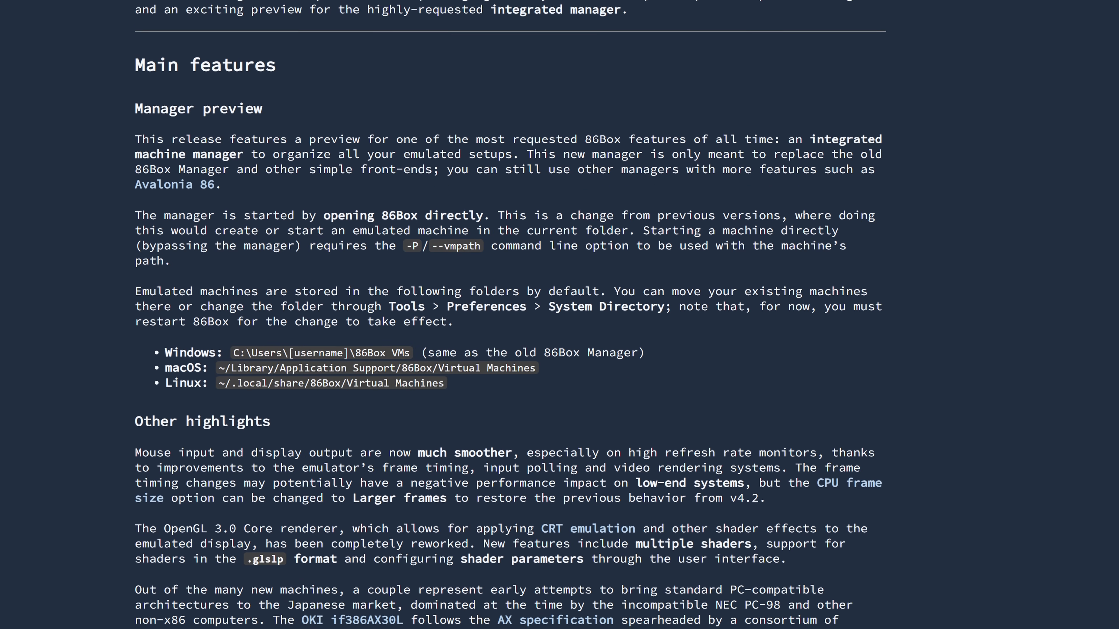
{"action": "scroll", "scroll_direction": "down", "scroll_amount": 3}
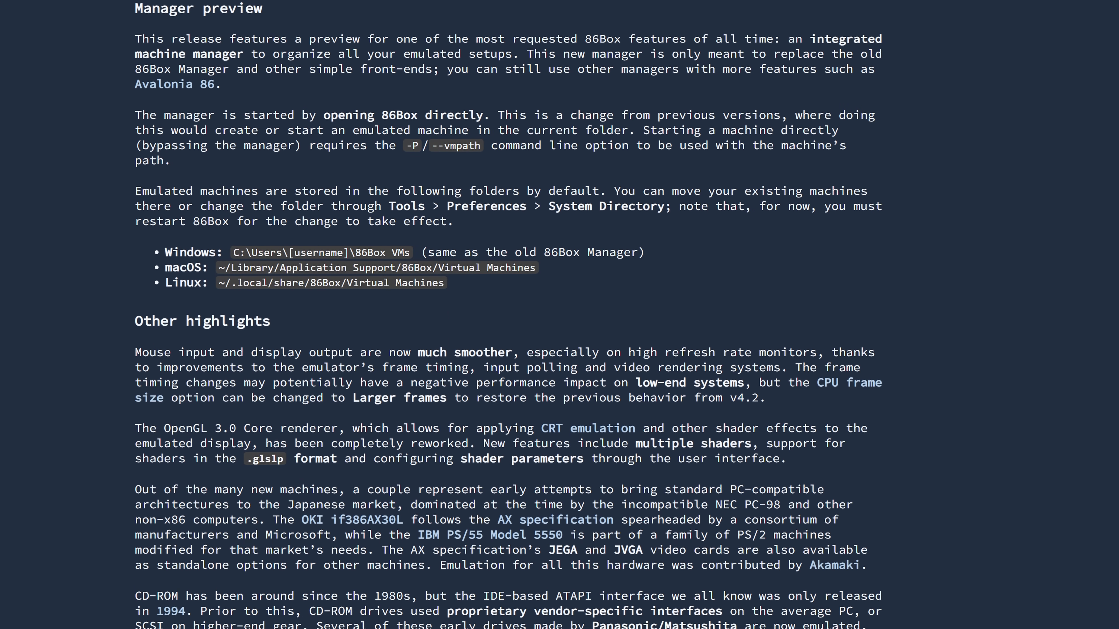
{"action": "scroll", "scroll_direction": "down", "scroll_amount": 3}
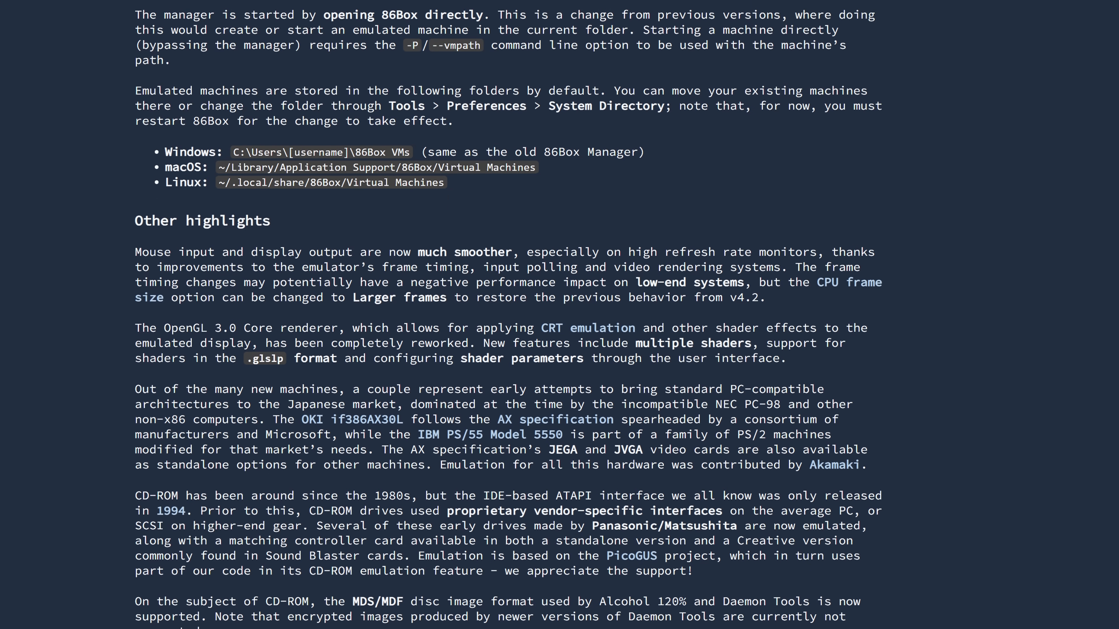
{"action": "scroll", "scroll_direction": "down", "scroll_amount": 3}
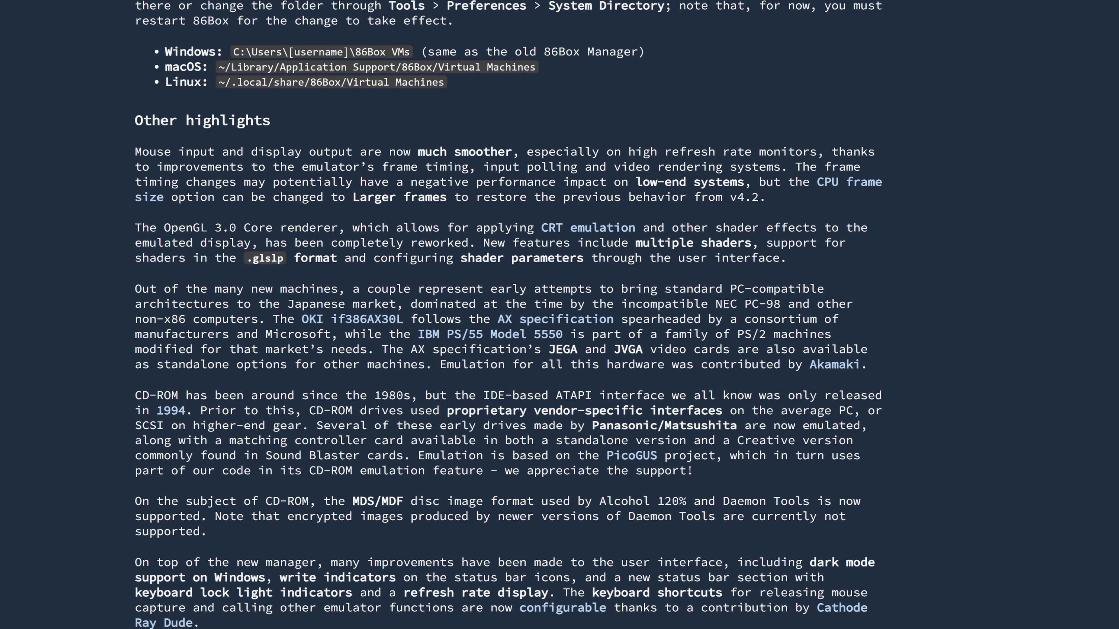
{"action": "scroll", "scroll_direction": "down", "scroll_amount": 3}
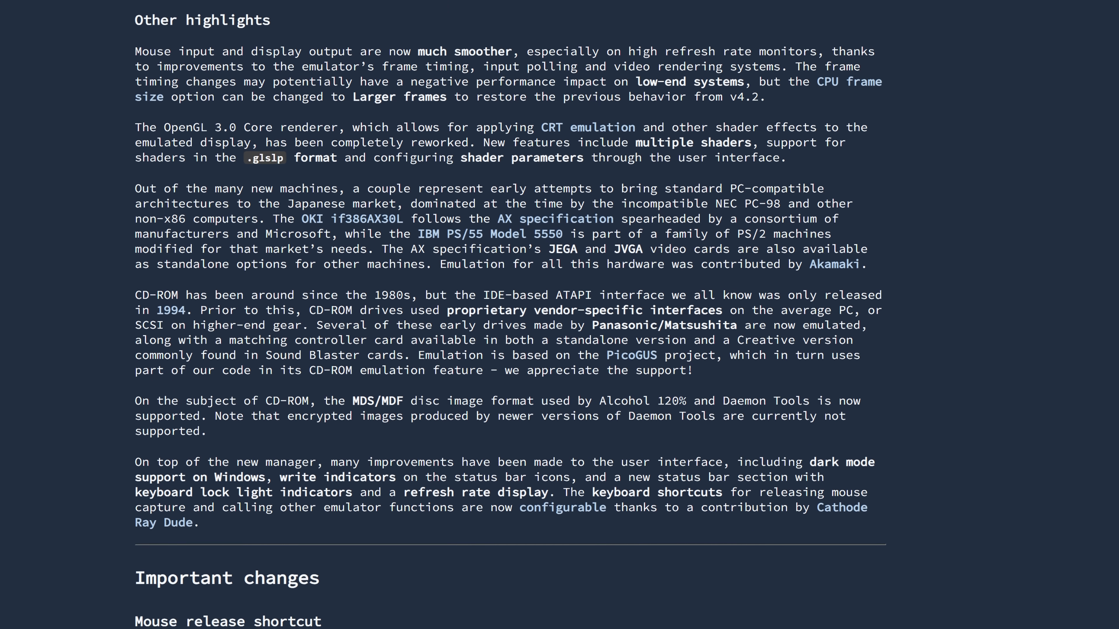
{"action": "scroll", "scroll_direction": "down", "scroll_amount": 3}
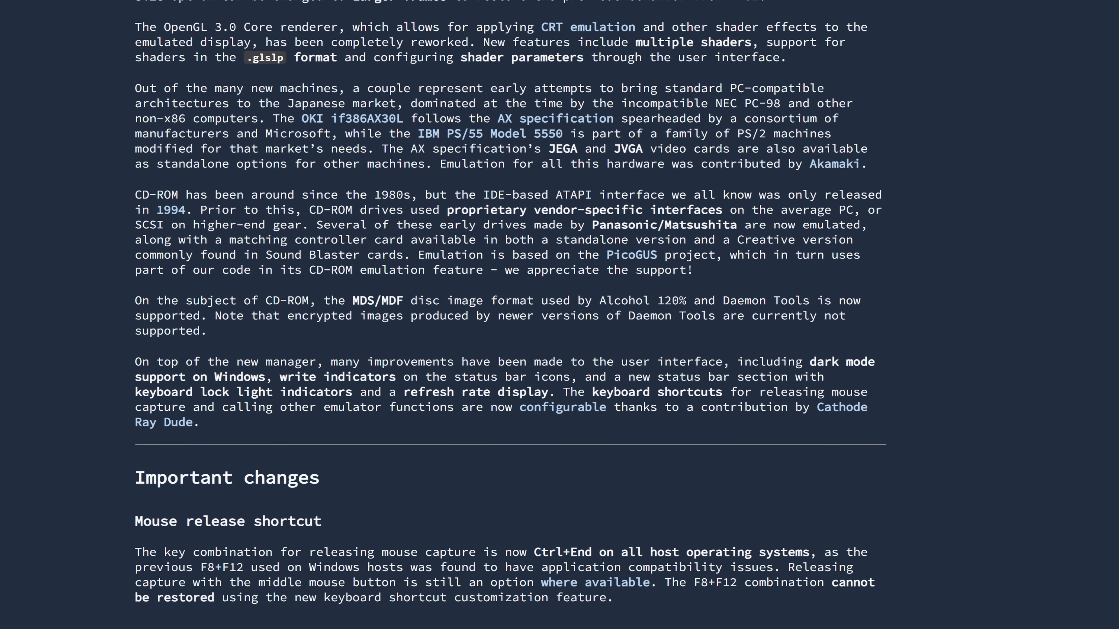
{"action": "scroll", "scroll_direction": "down", "scroll_amount": 3}
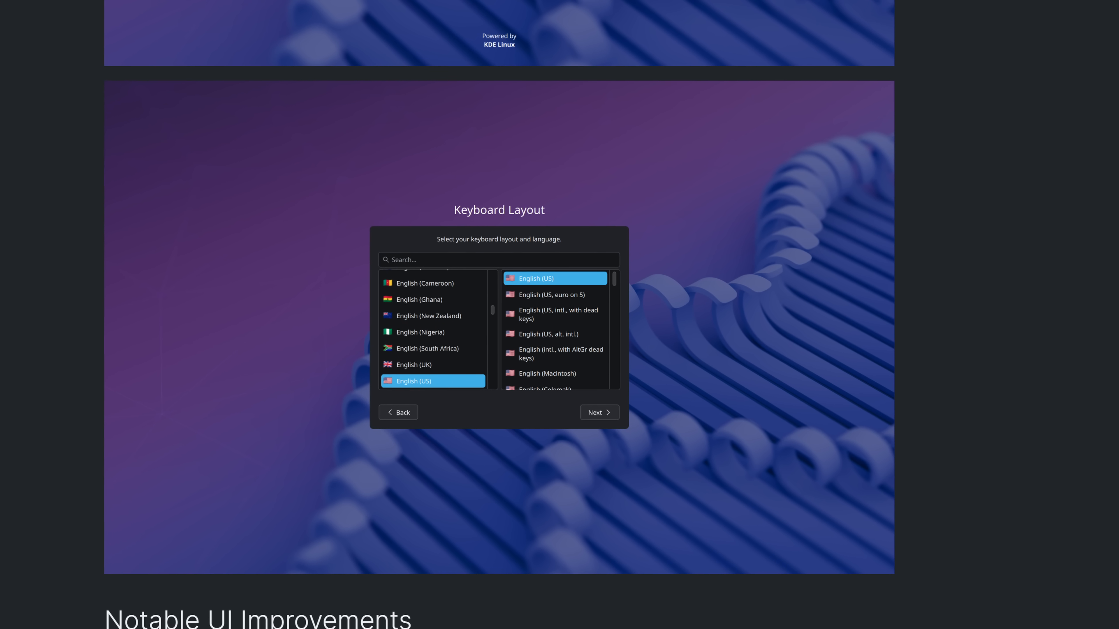
Scroll the This Week in Plasma post around its KDE Initial System Setup introduction.
{"action": "scroll", "scroll_direction": "down", "scroll_amount": 3}
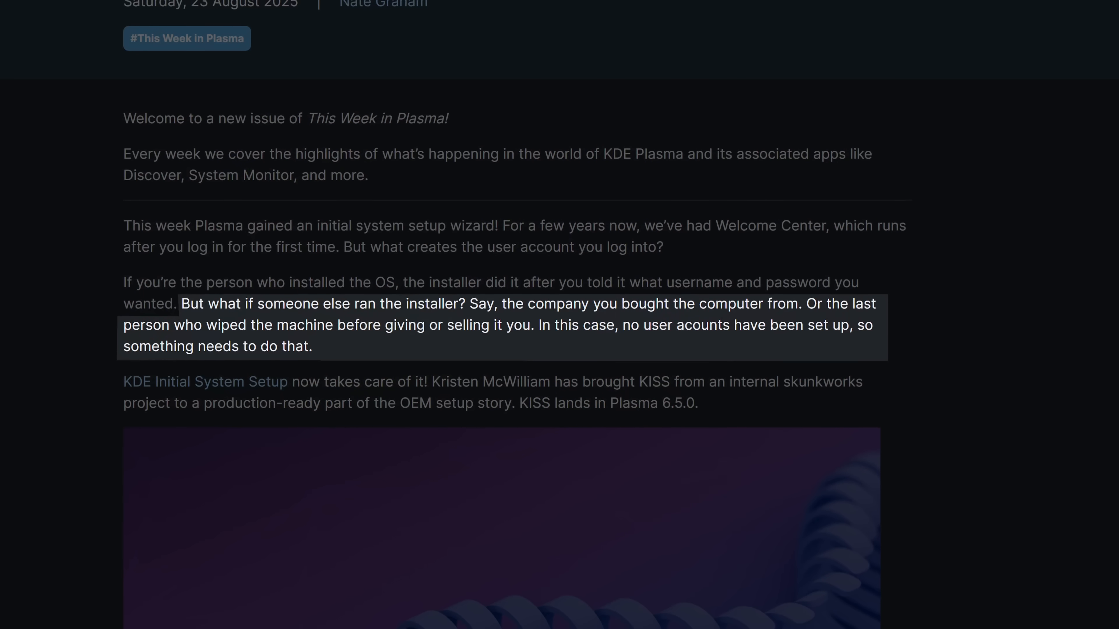
{"action": "scroll", "scroll_direction": "up", "scroll_amount": 3}
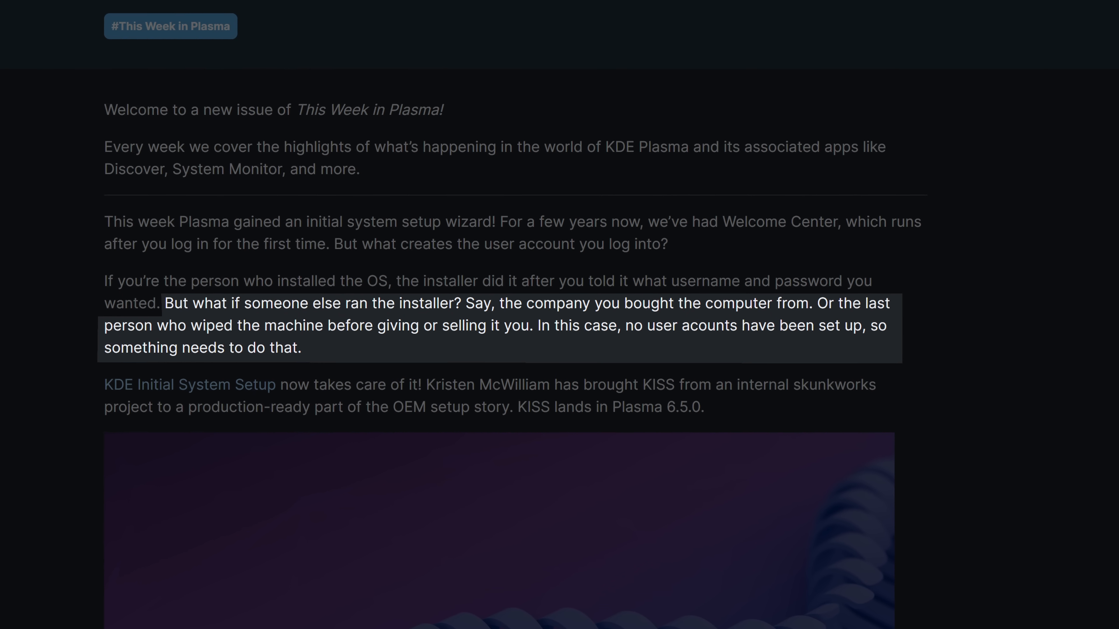
{"action": "scroll", "scroll_direction": "up", "scroll_amount": 3}
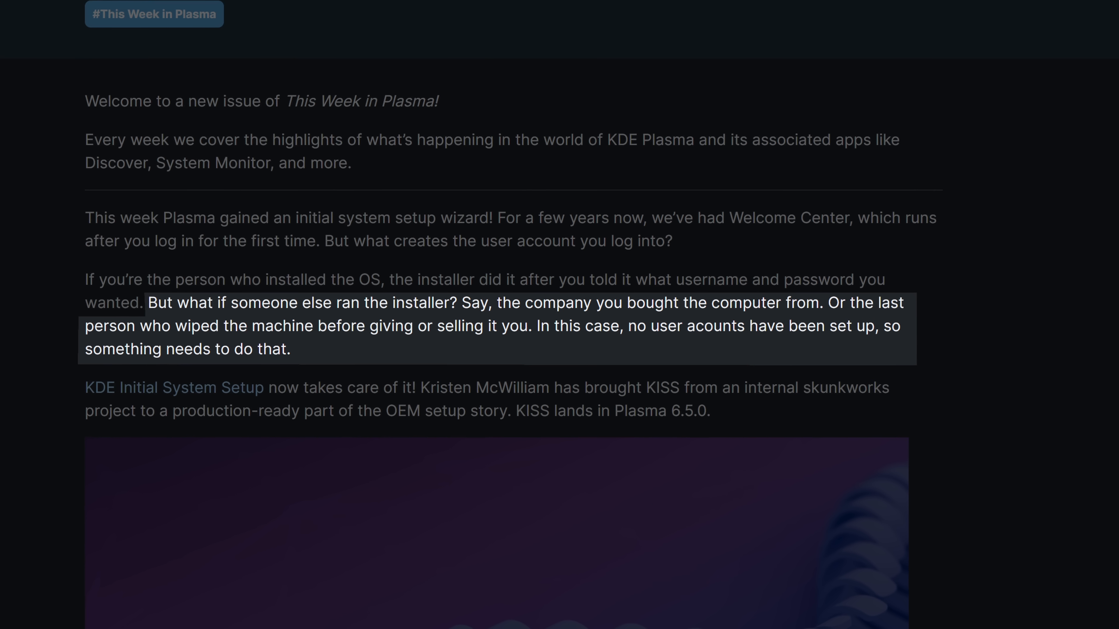
{"action": "scroll", "scroll_direction": "down", "scroll_amount": 3}
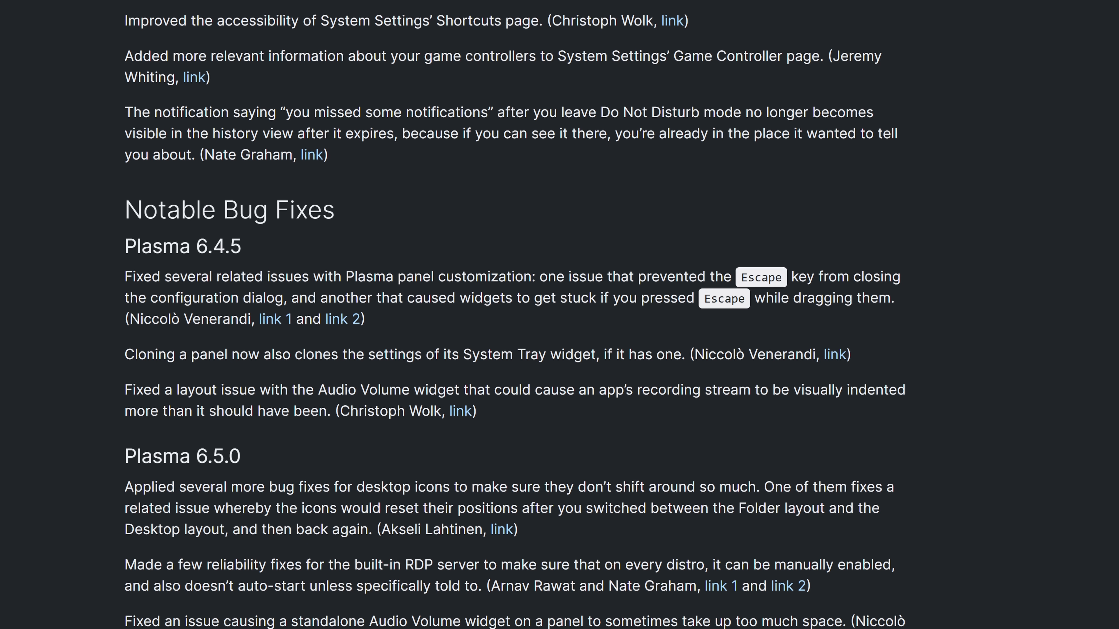
{"action": "scroll", "scroll_direction": "down", "scroll_amount": 3}
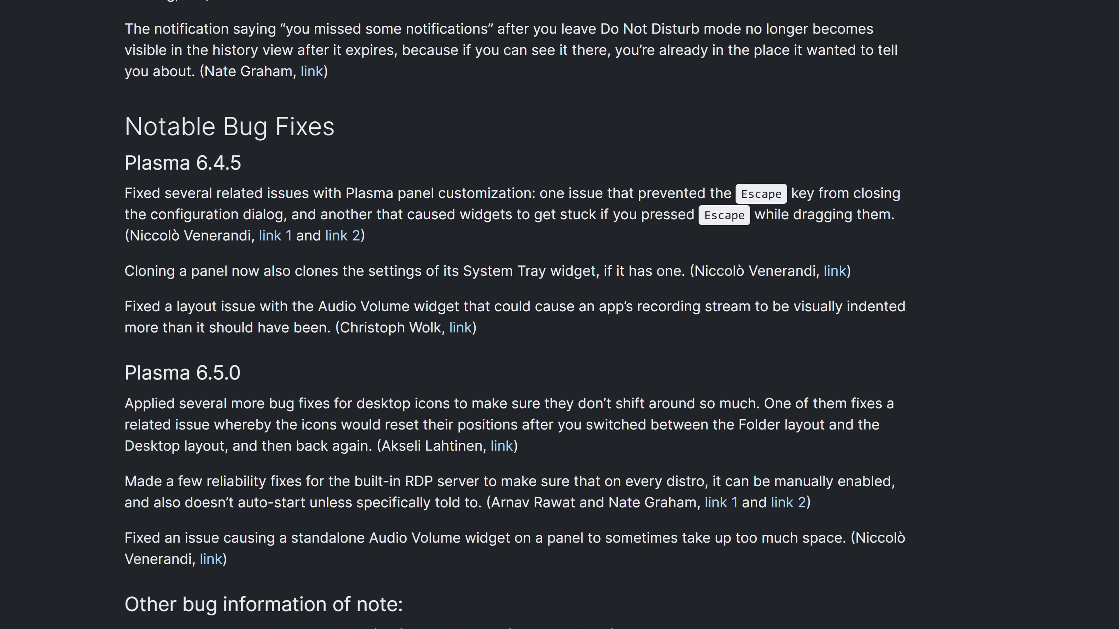
{"action": "scroll", "scroll_direction": "down", "scroll_amount": 3}
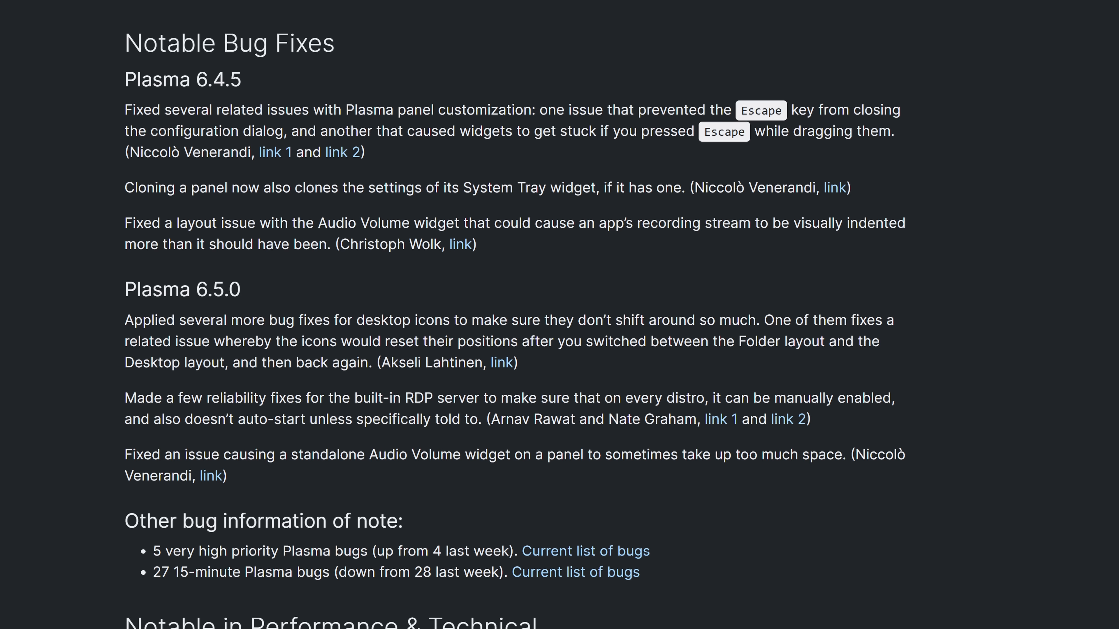
{"action": "scroll", "scroll_direction": "down", "scroll_amount": 3}
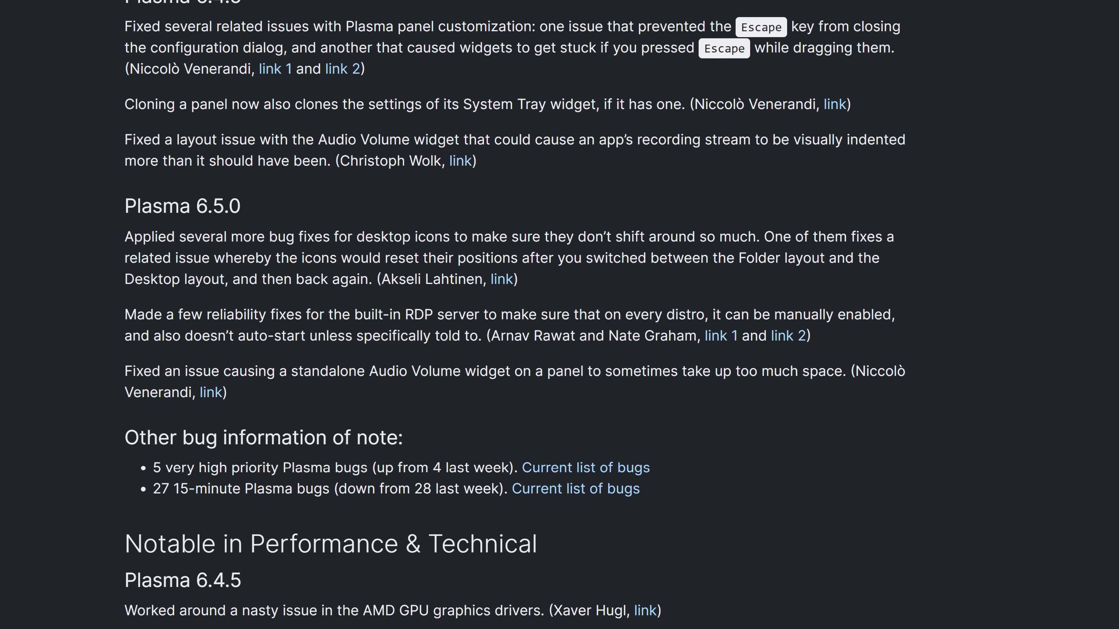
{"action": "scroll", "scroll_direction": "down", "scroll_amount": 3}
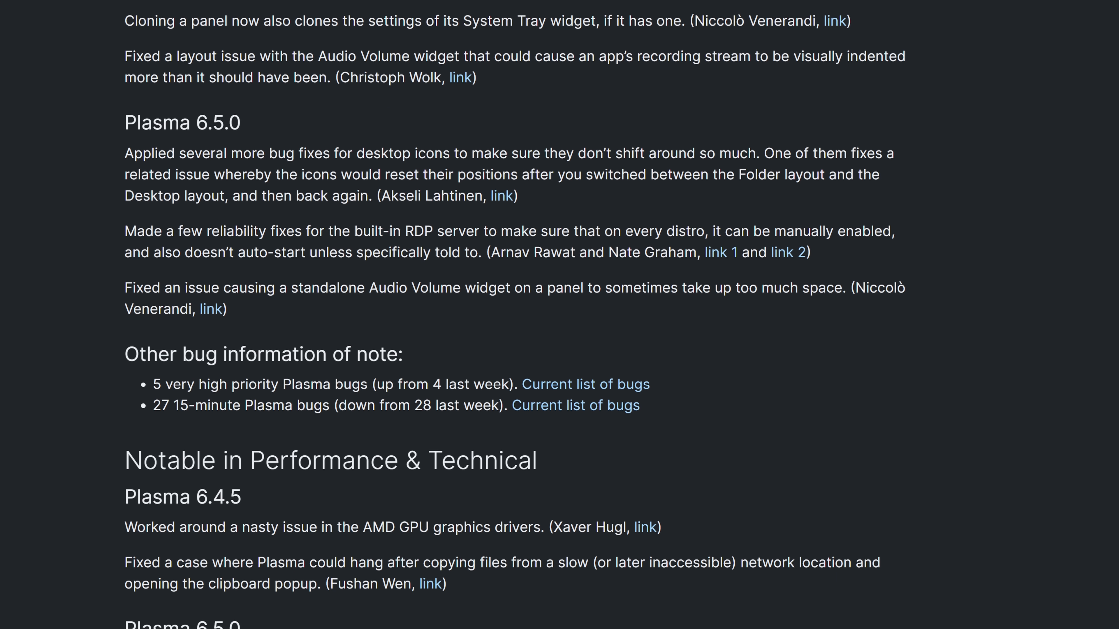
{"action": "scroll", "scroll_direction": "down", "scroll_amount": 3}
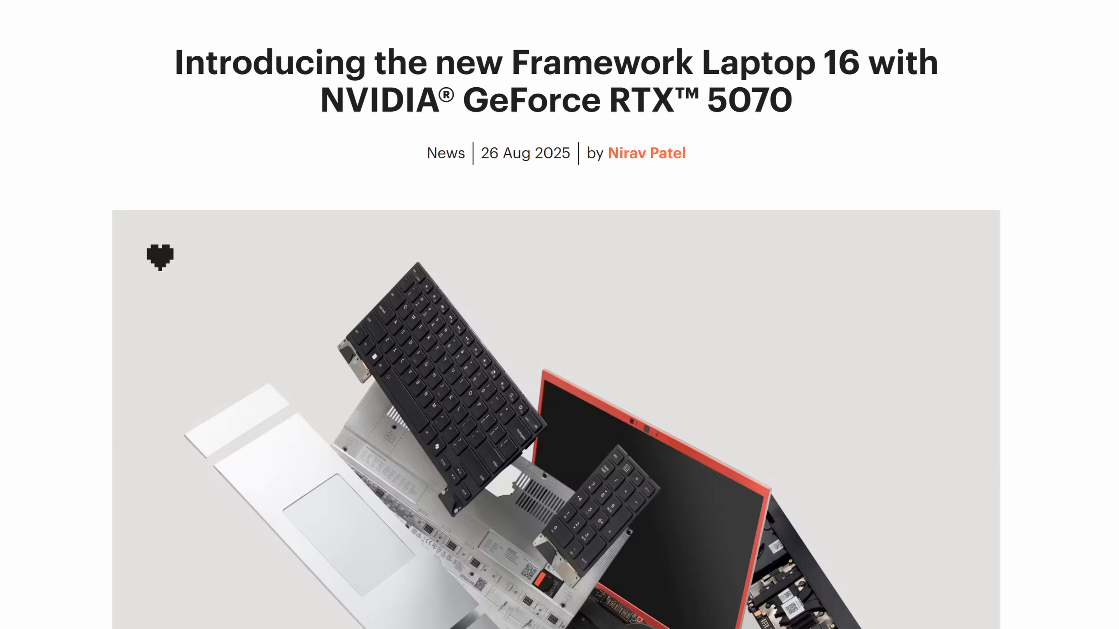
Scroll down the Framework Laptop 16 with RTX 5070 announcement.
{"action": "scroll", "scroll_direction": "down", "scroll_amount": 3}
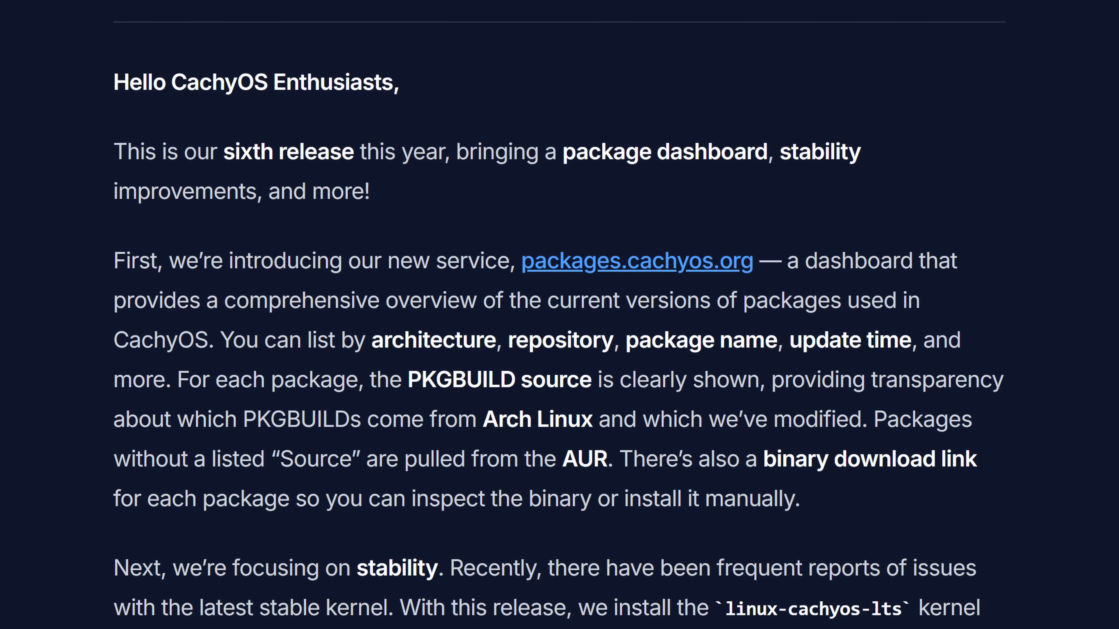
Scroll the CachyOS release post from its greeting to the stability section.
{"action": "scroll", "scroll_direction": "up", "scroll_amount": 3}
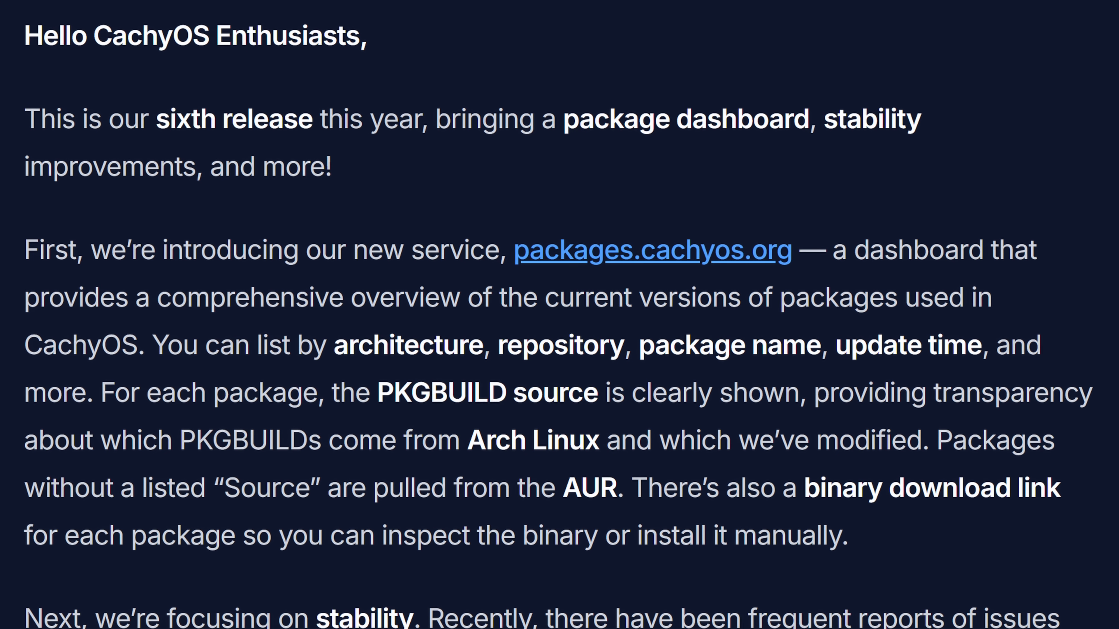
{"action": "scroll", "scroll_direction": "down", "scroll_amount": 3}
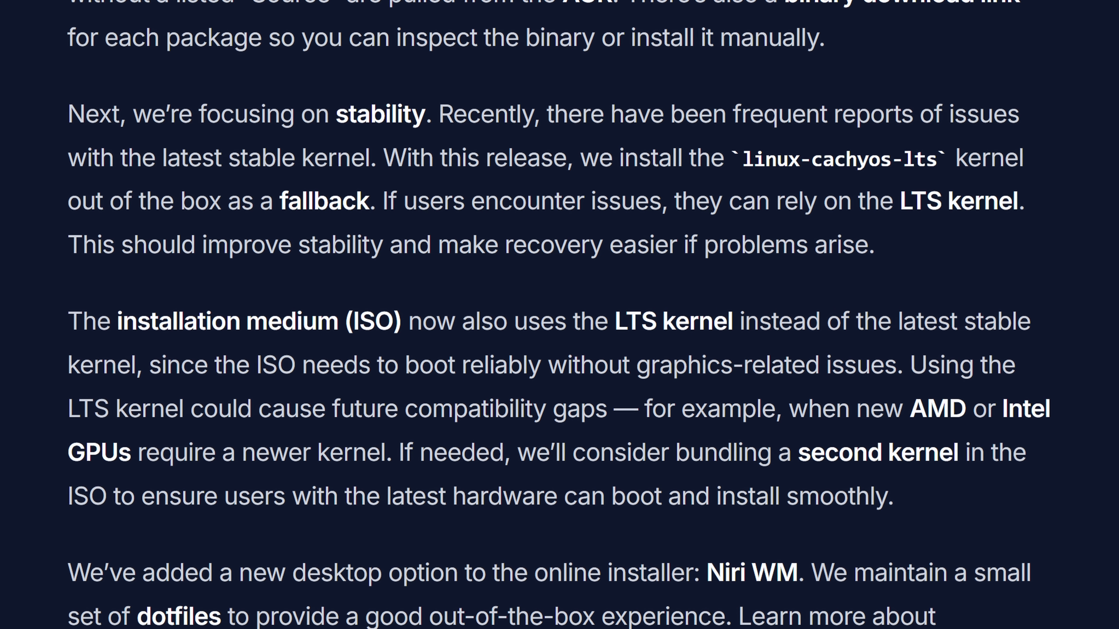
{"action": "scroll", "scroll_direction": "up", "scroll_amount": 3}
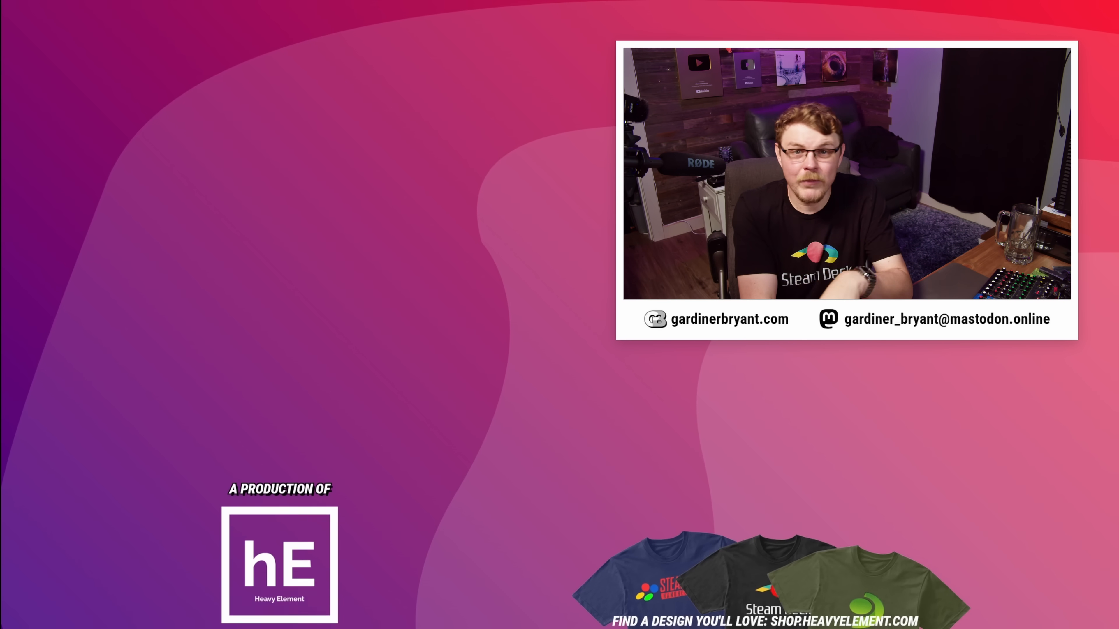
{"action": "scroll", "scroll_direction": "up", "scroll_amount": 3}
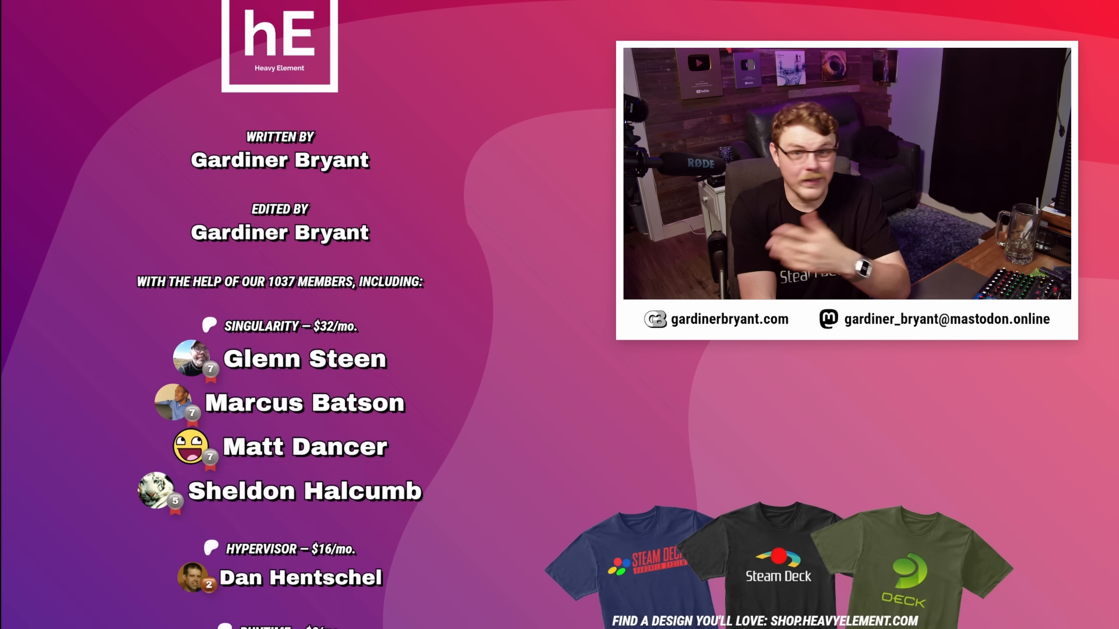
{"action": "scroll", "scroll_direction": "down", "scroll_amount": 3}
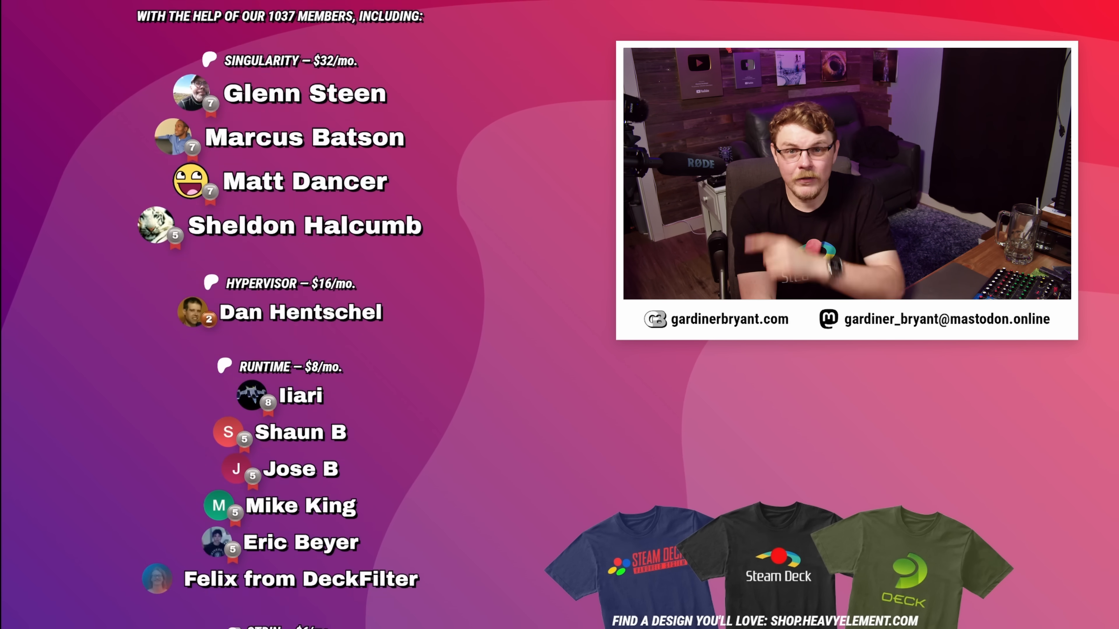